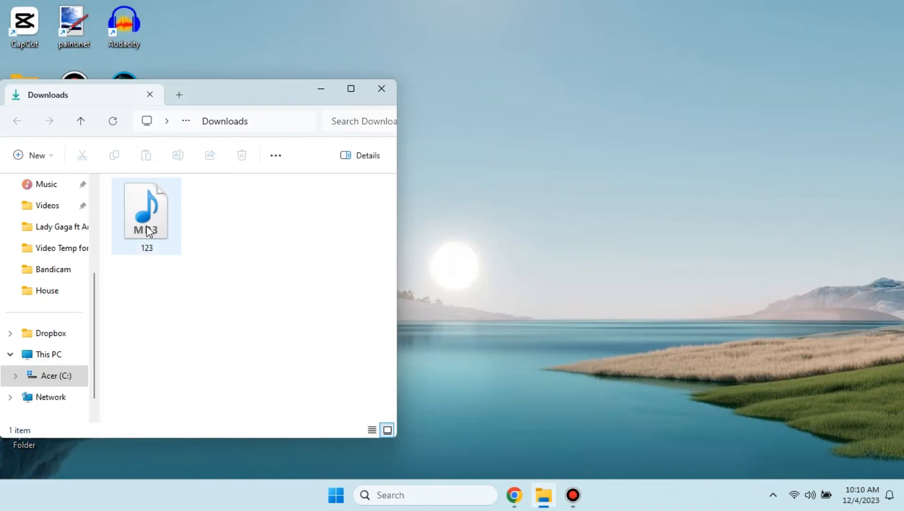
- Select and play the original 123.mp3 from Downloads in the media player
left_click(146, 217)
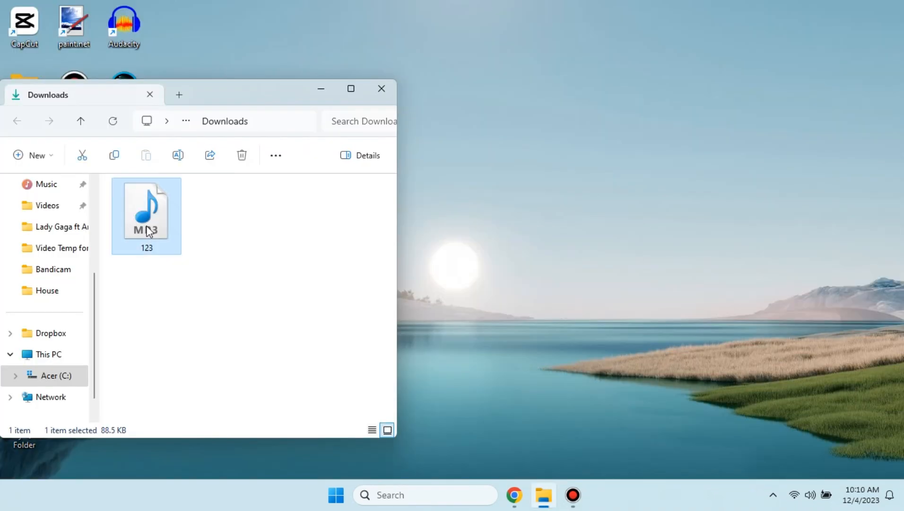
double_click(146, 208)
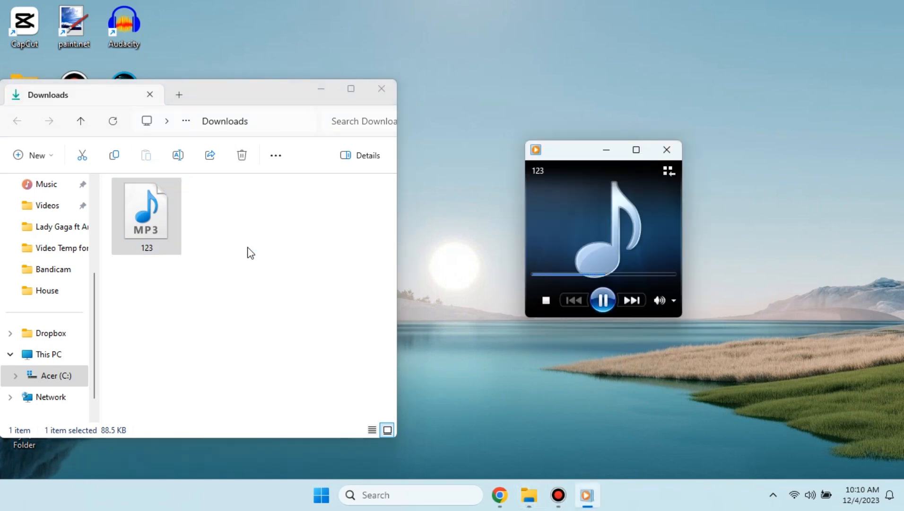
mouse_move(613, 127)
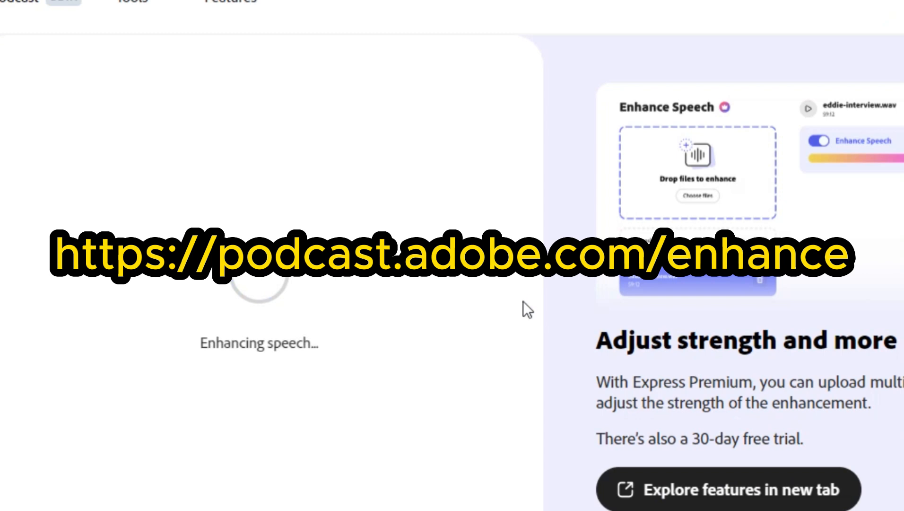
- Scroll the Enhance Speech page while 123 finishes processing into '123 (enhanced).wav'
scroll("down", 3)
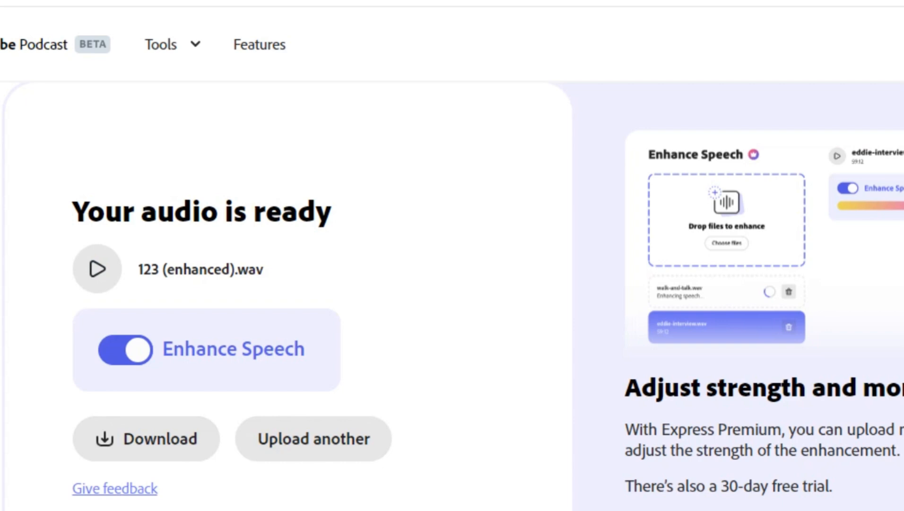
- Download '123 (enhanced).wav', play it, toggle Enhance Speech off and back on
left_click(145, 438)
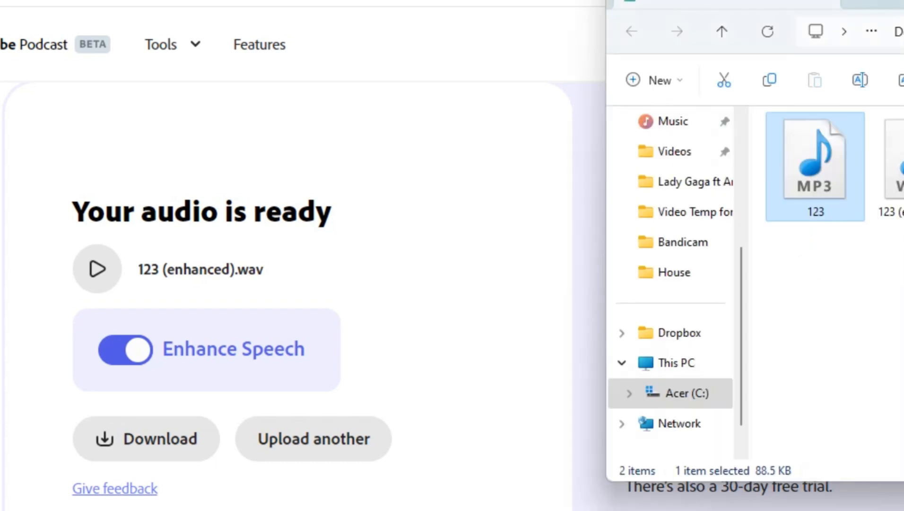
left_click(888, 161)
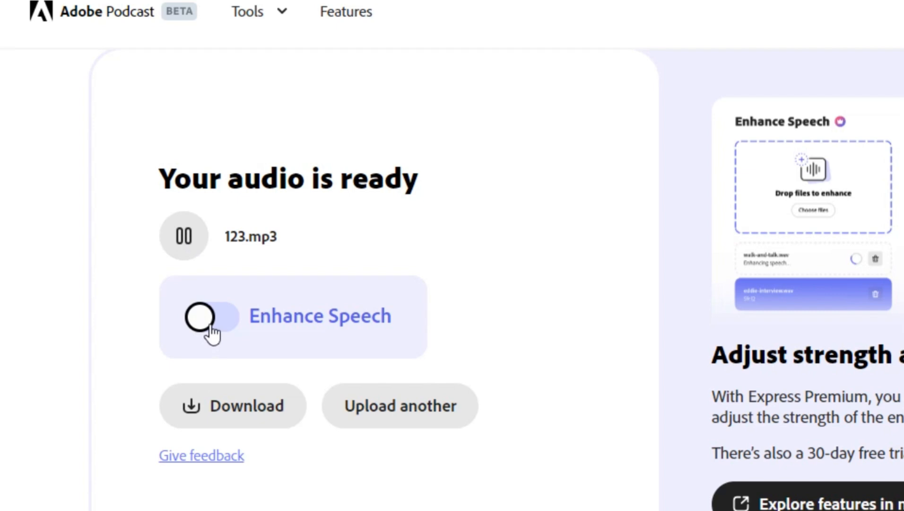
left_click(212, 316)
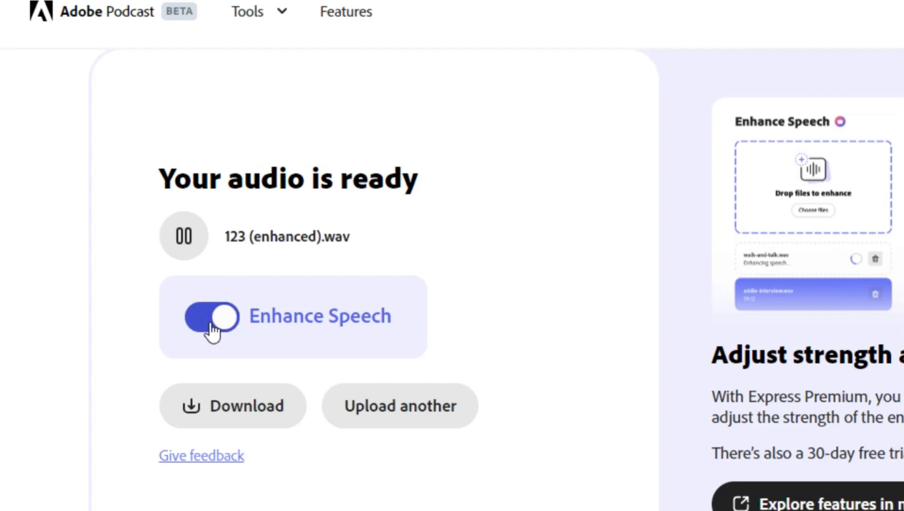
left_click(212, 317)
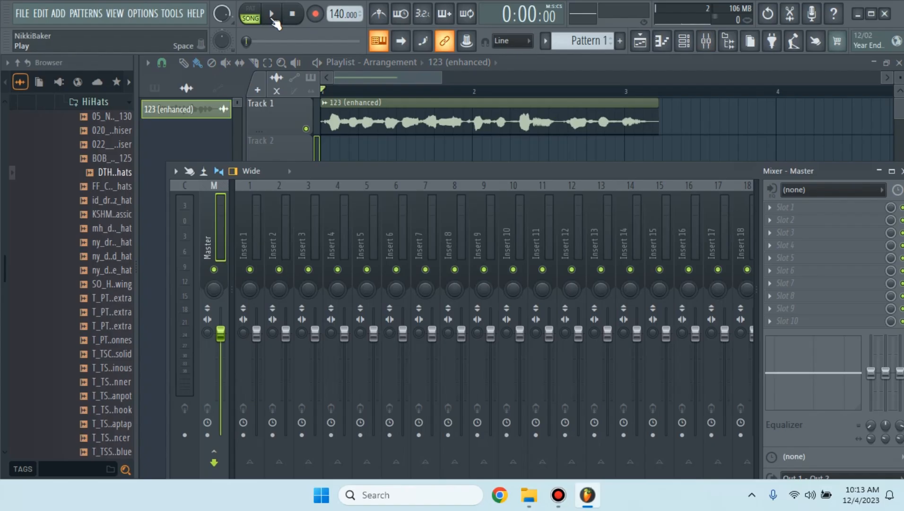
- Play the project and load Neutron 3 on Master with a 6.3 dB shelf near 4391 Hz
left_click(271, 13)
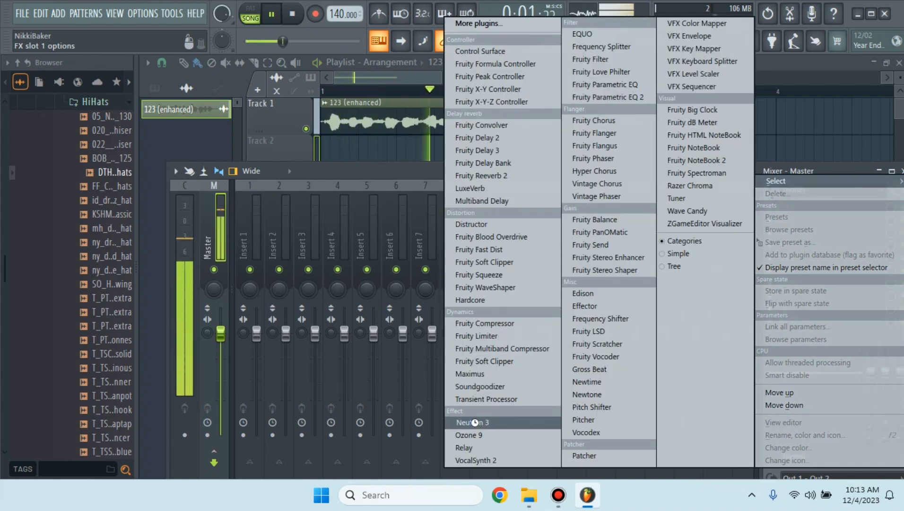
left_click(472, 421)
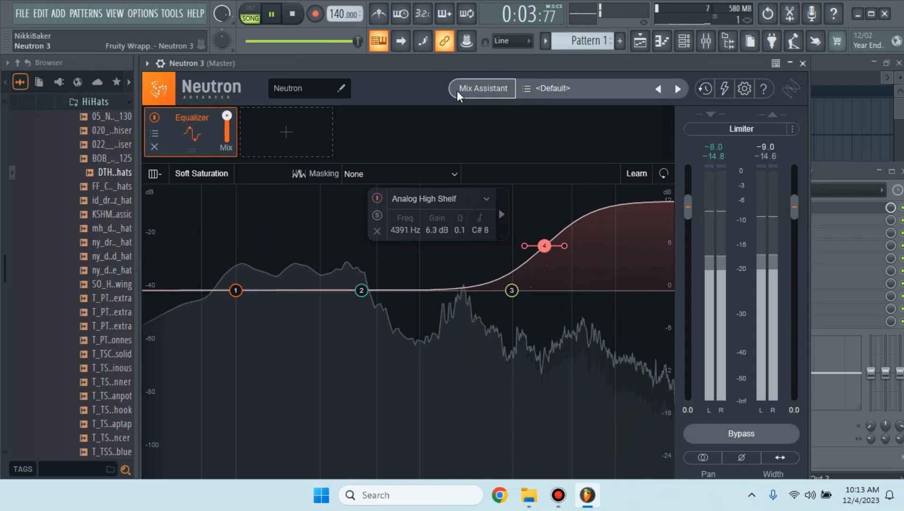
- Export the project as MP3 to Downloads as untitled.mp3 and start rendering
left_click(22, 14)
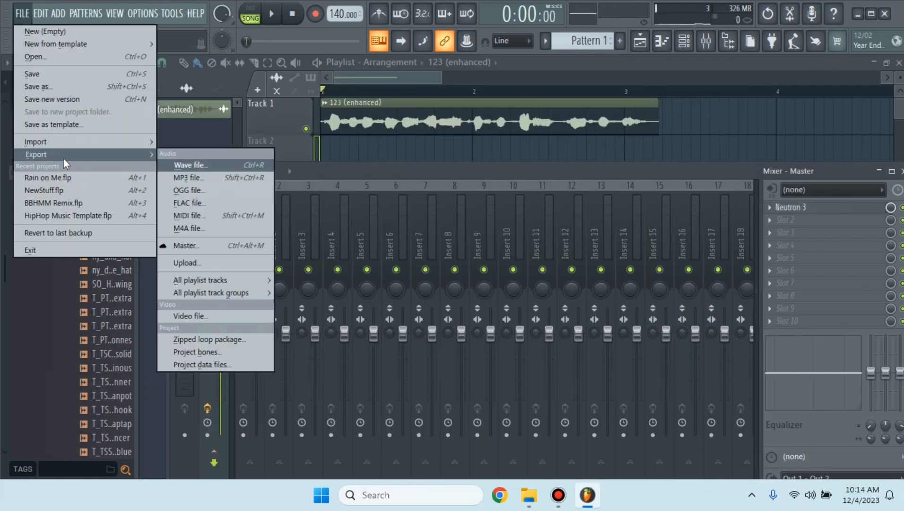
left_click(189, 177)
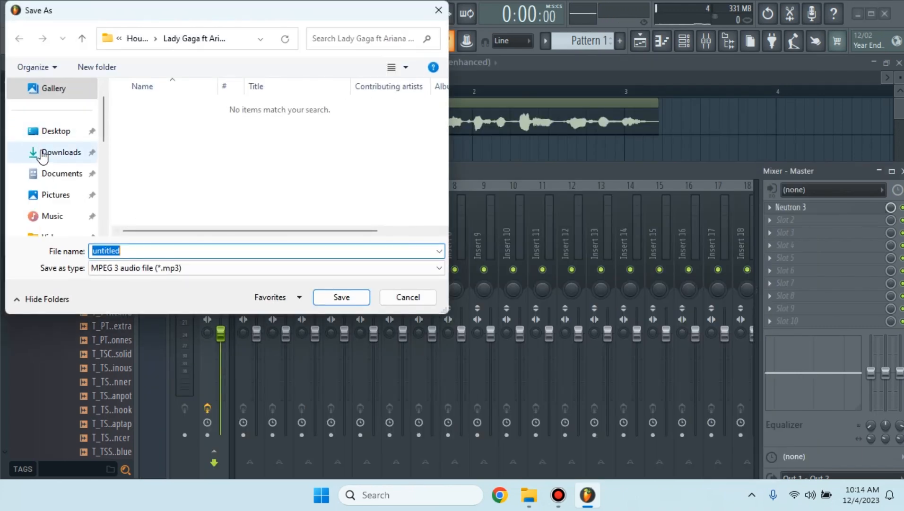
left_click(61, 151)
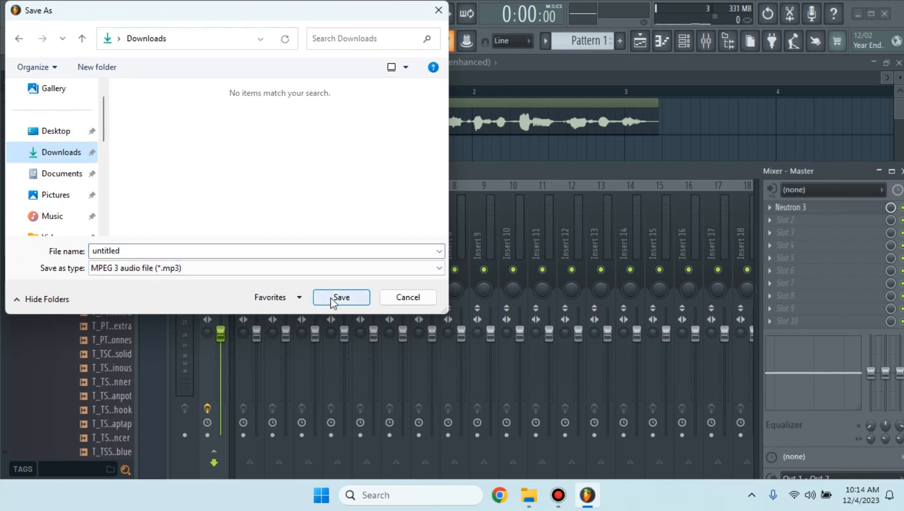
left_click(340, 297)
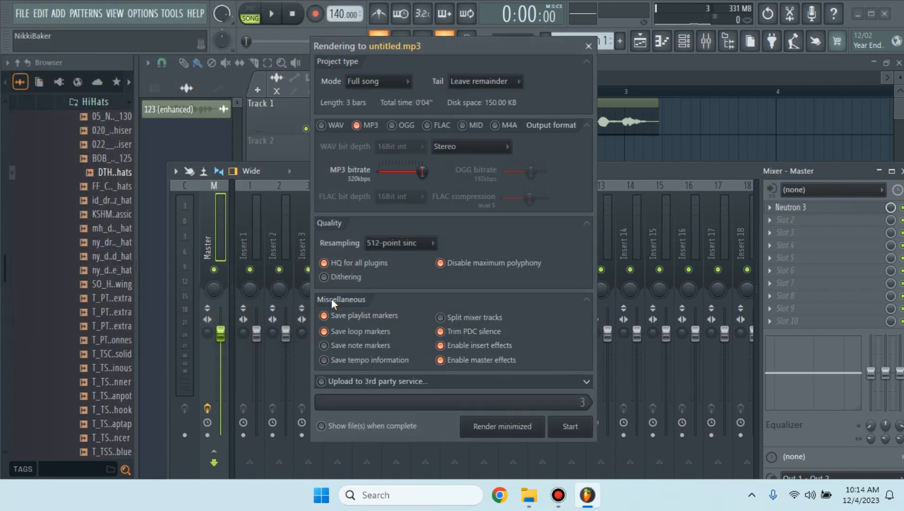
left_click(588, 45)
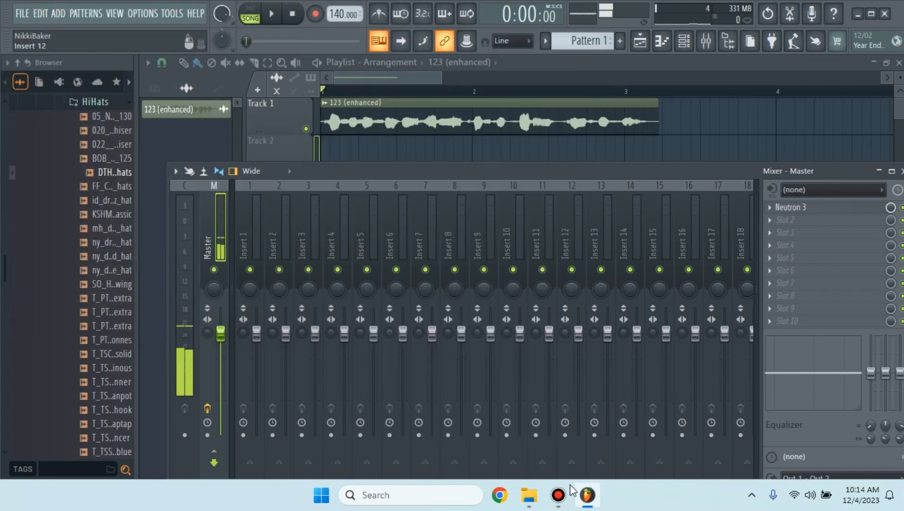
- Play untitled.mp3 from the Downloads folder in File Explorer
left_click(527, 495)
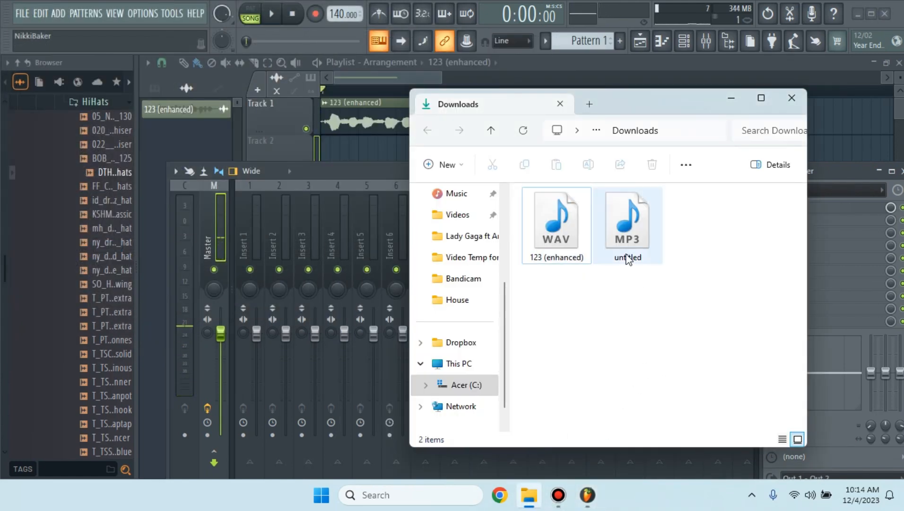
double_click(628, 219)
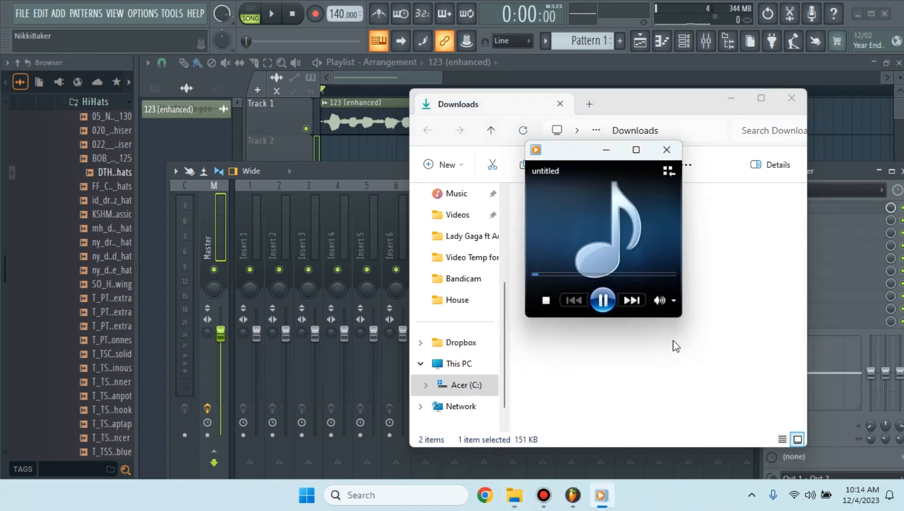